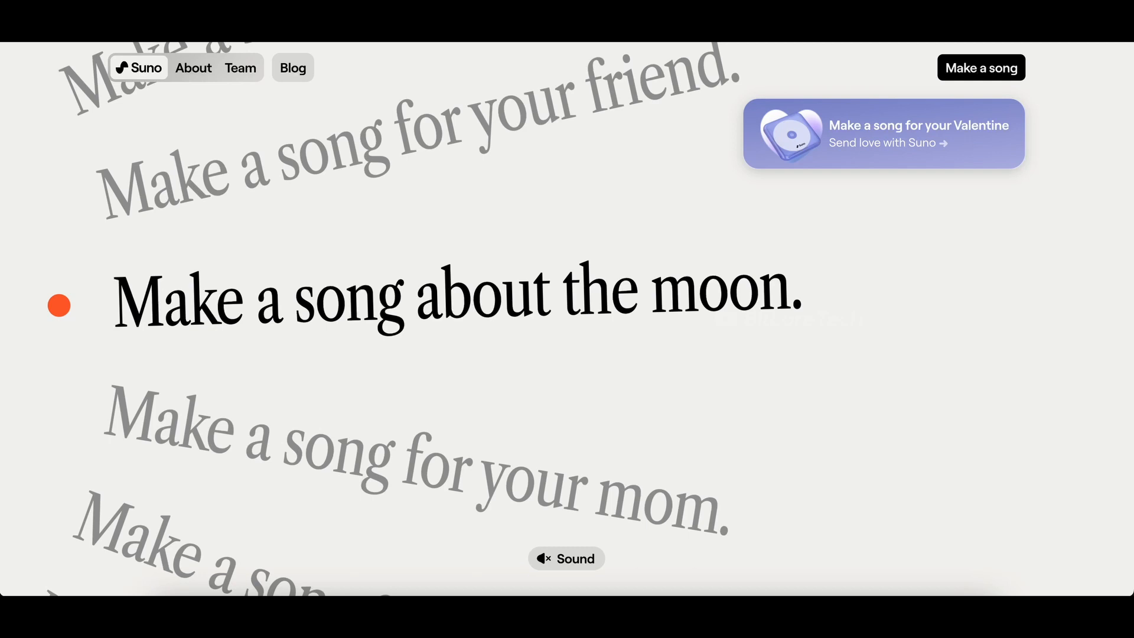
{"action": "mouse_move", "coordinate": [375, 165]}
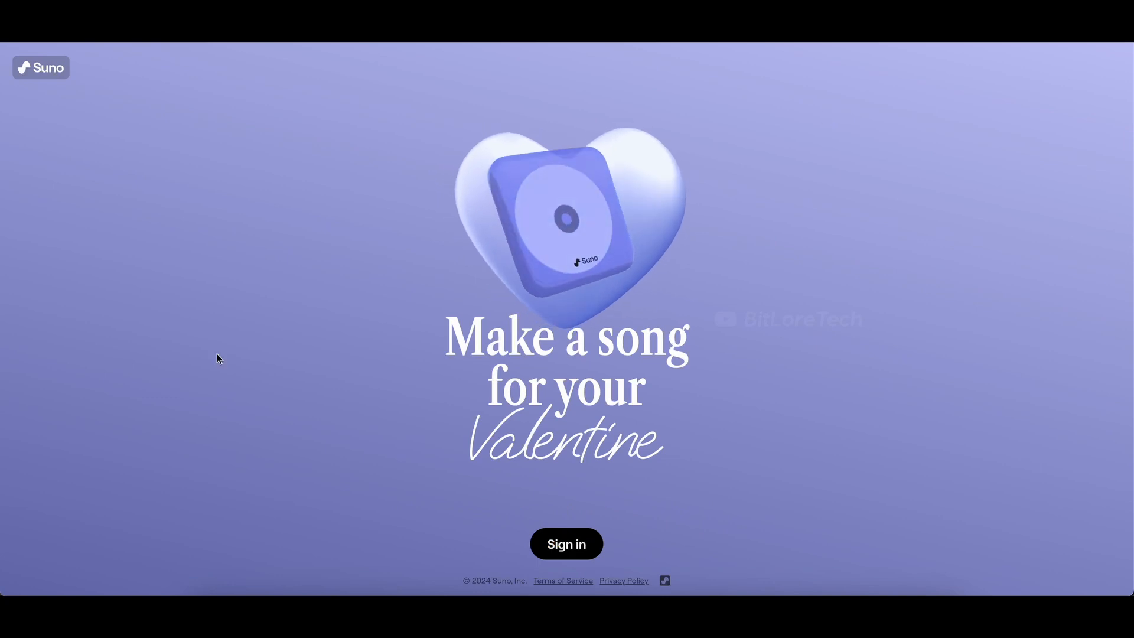
Step: Sign in to Suno to start the Valentine song questionnaire
{"action": "left_click", "coordinate": [566, 543]}
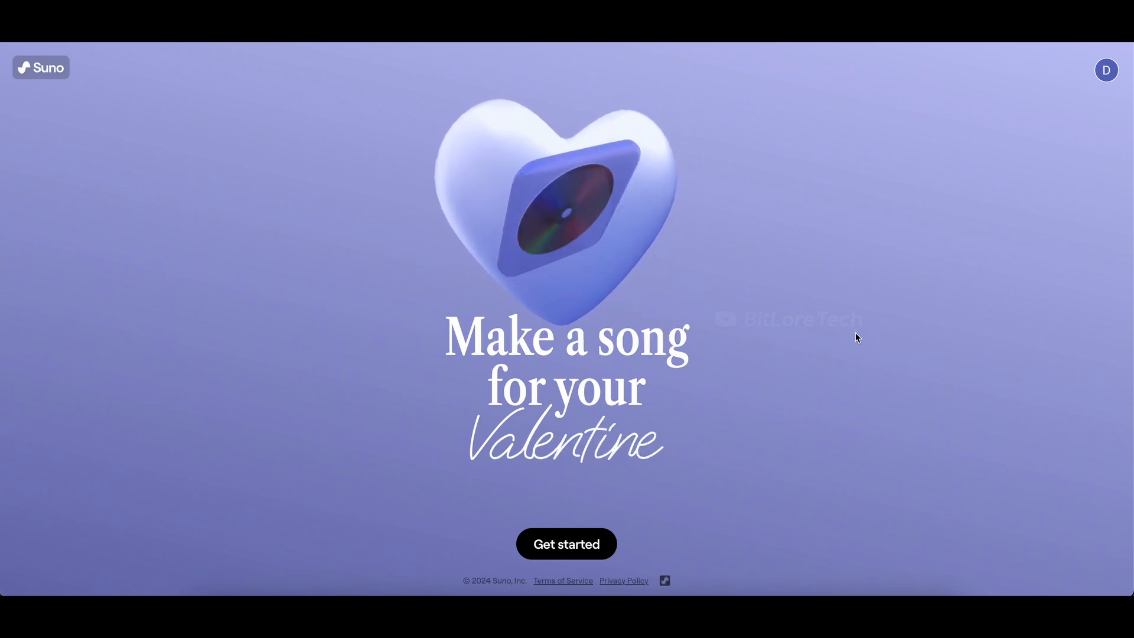
{"action": "mouse_move", "coordinate": [566, 310]}
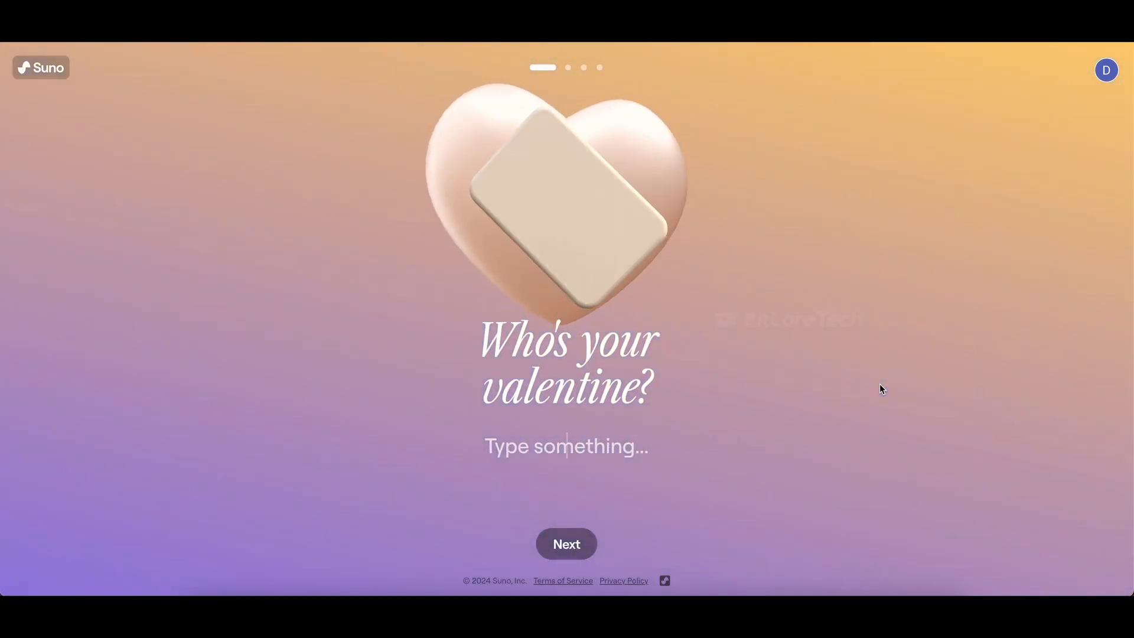
Step: Answer the valentine's name as Olivia
{"action": "type", "text": "O"}
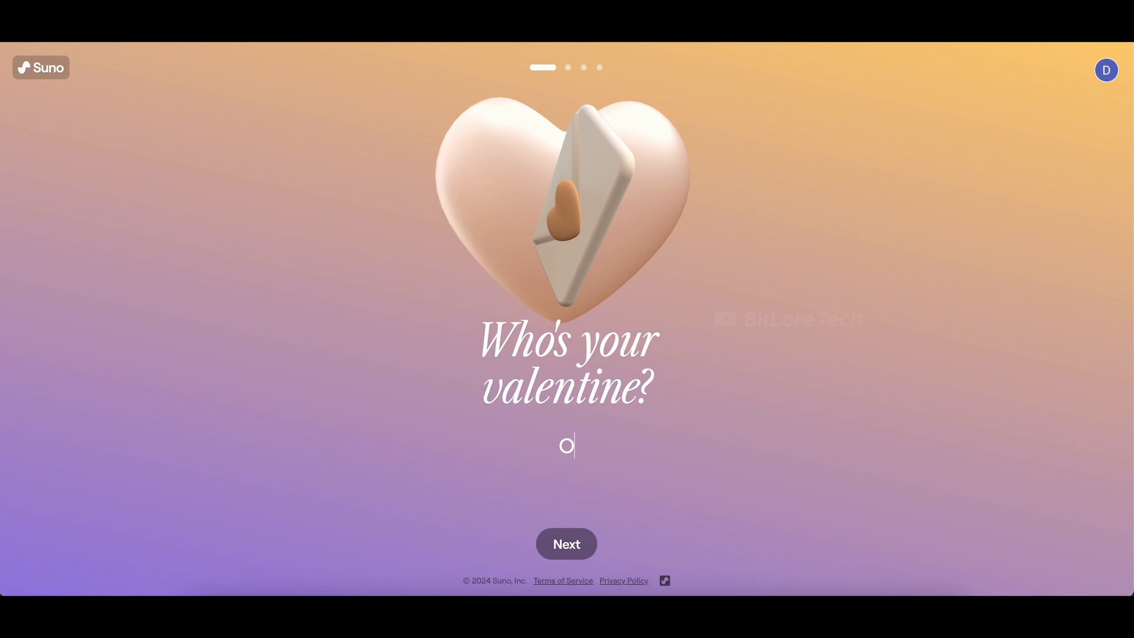
{"action": "type", "text": "livia"}
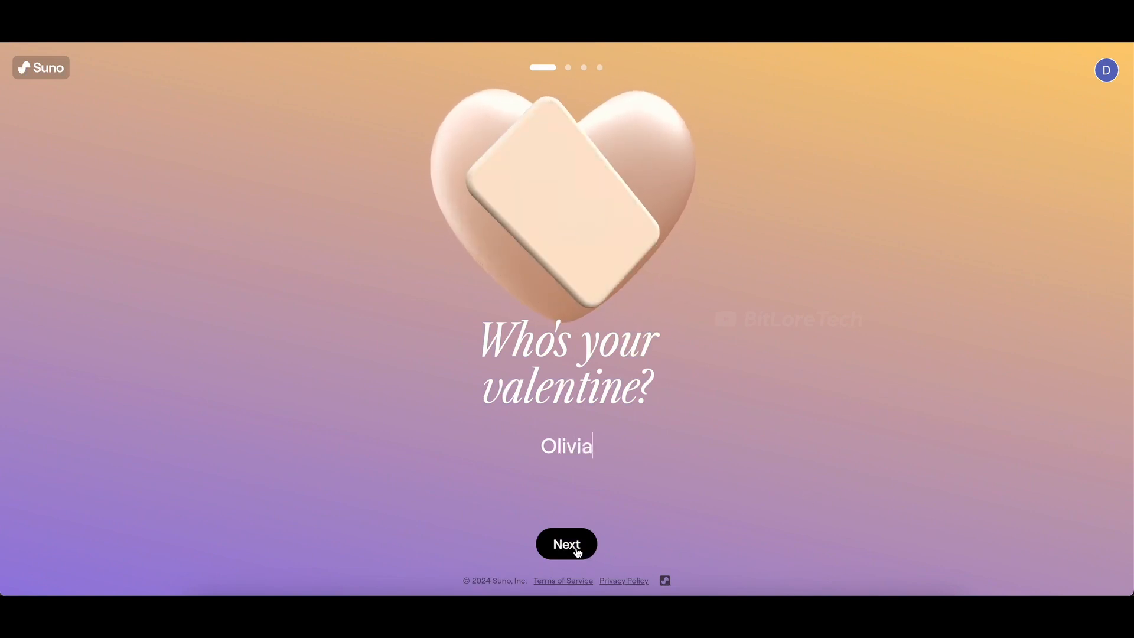
{"action": "left_click", "coordinate": [566, 543]}
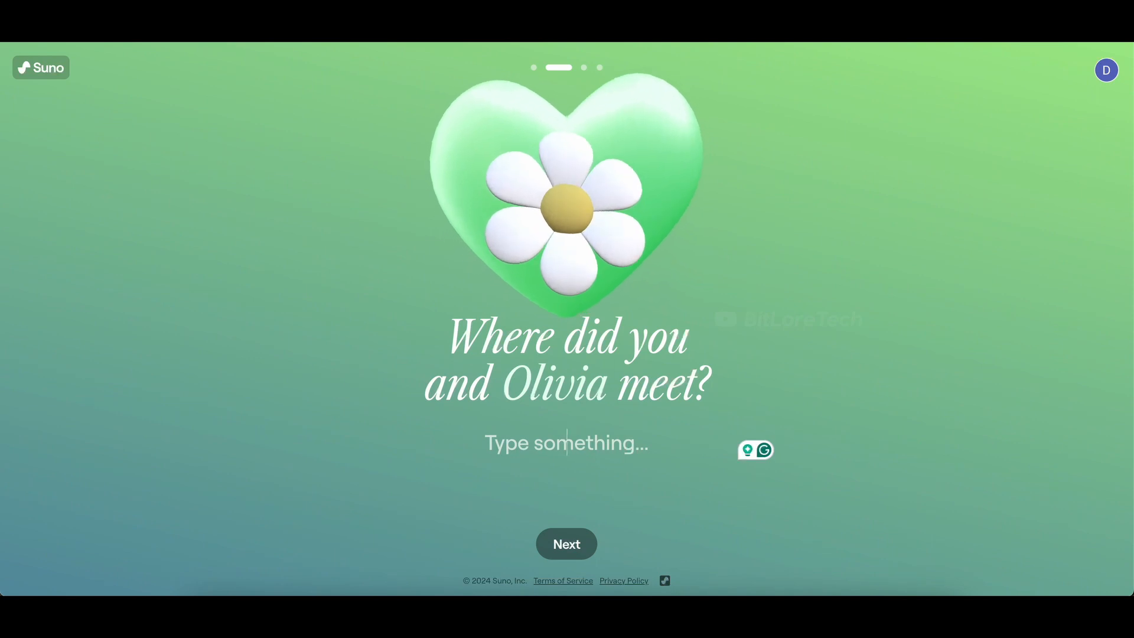
Step: Answer London as where you met and her smile as what makes her special
{"action": "type", "text": "London"}
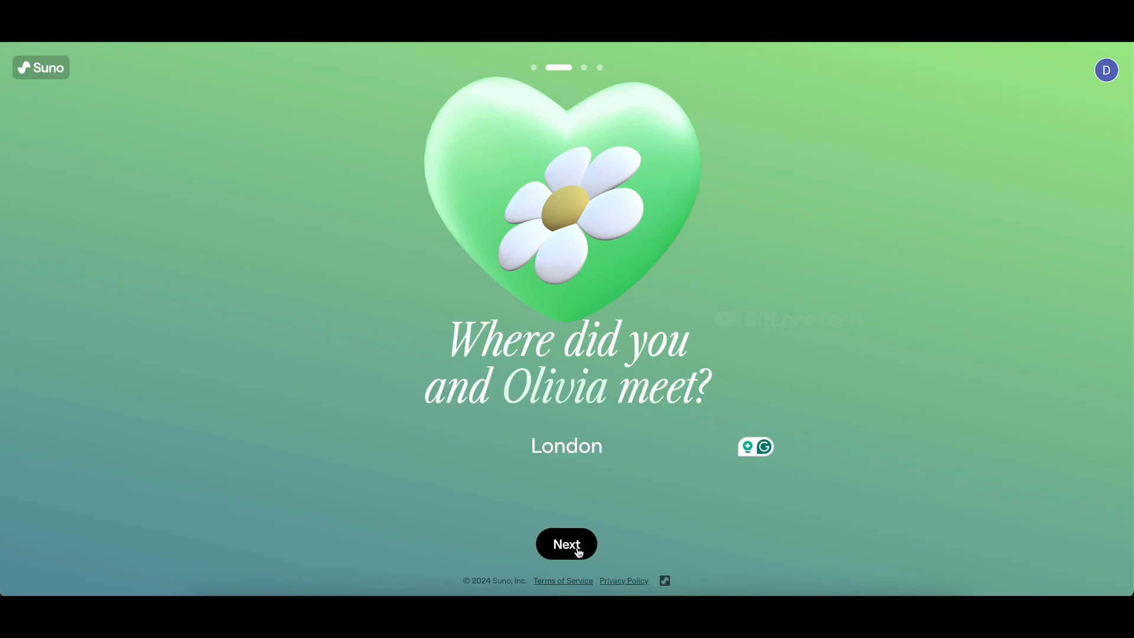
{"action": "left_click", "coordinate": [566, 543]}
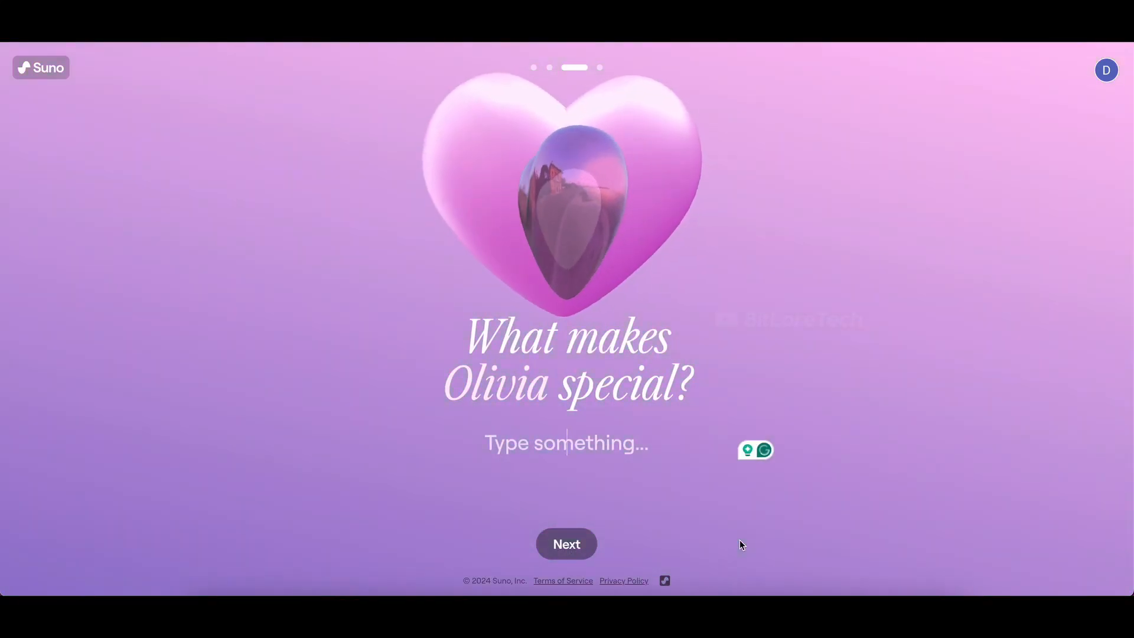
{"action": "type", "text": "Her smile"}
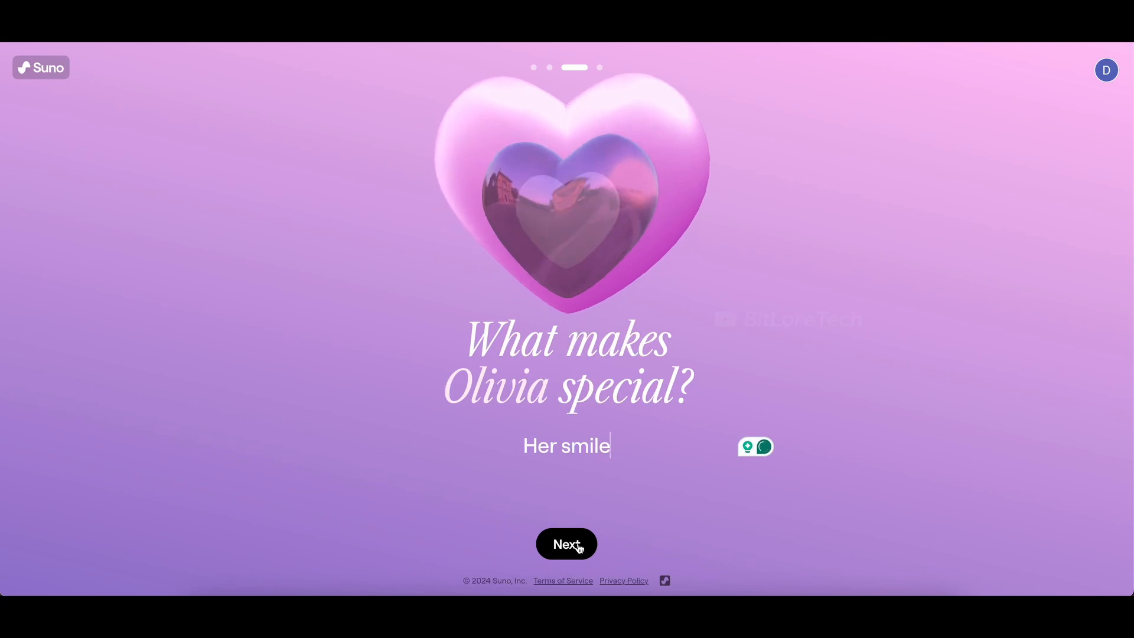
{"action": "left_click", "coordinate": [566, 543]}
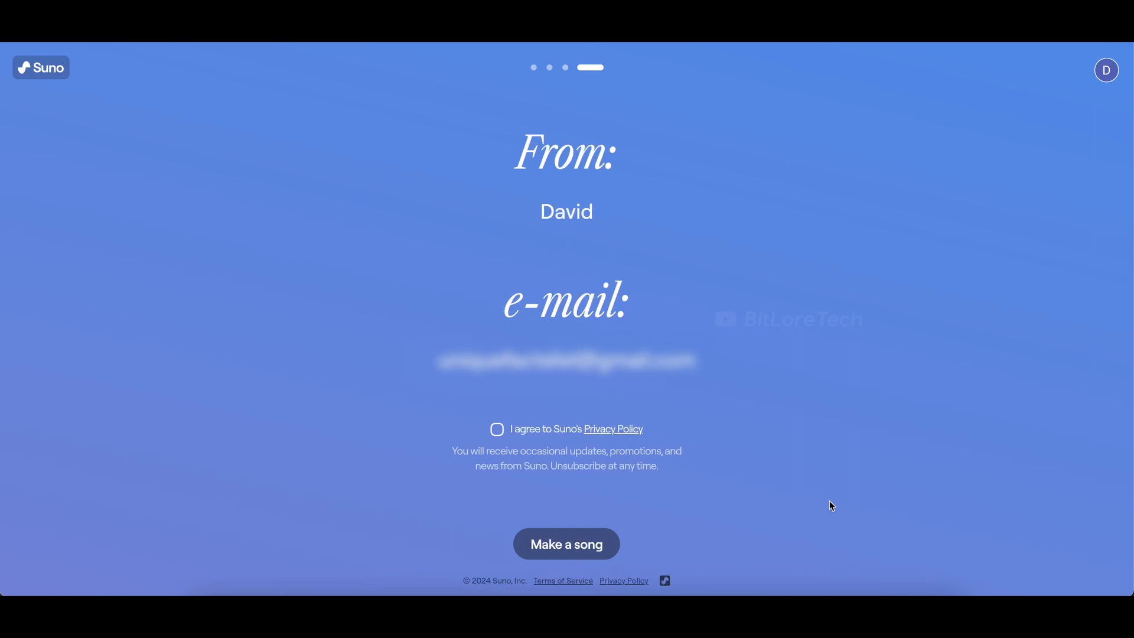
{"action": "mouse_move", "coordinate": [771, 411]}
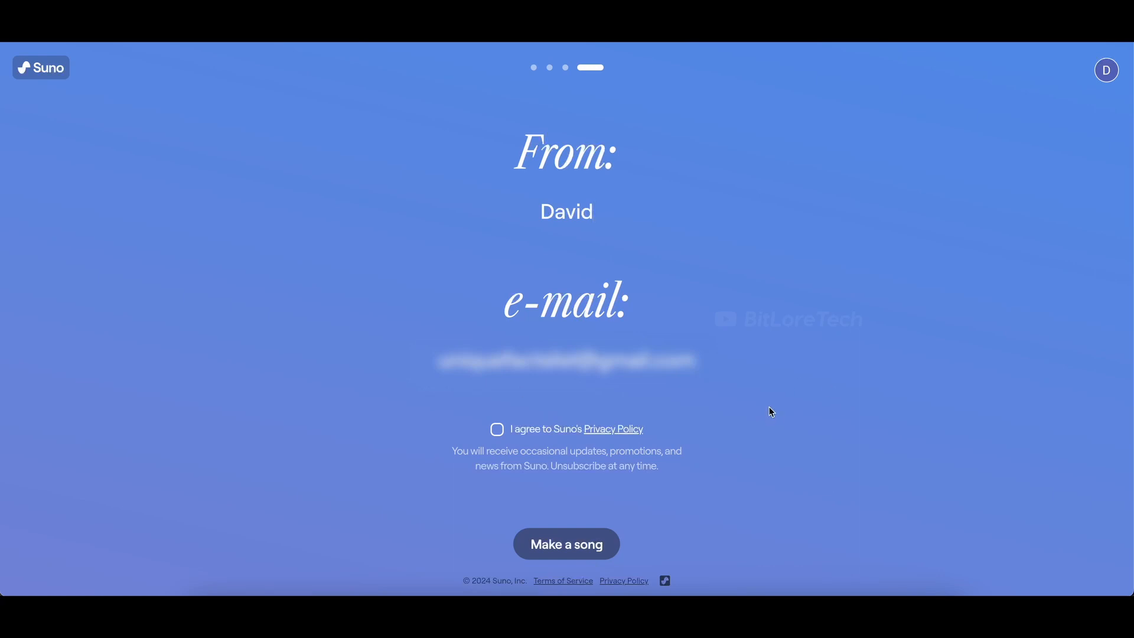
Step: Agree to Suno's Privacy Policy and make the personalized song
{"action": "left_click", "coordinate": [496, 427]}
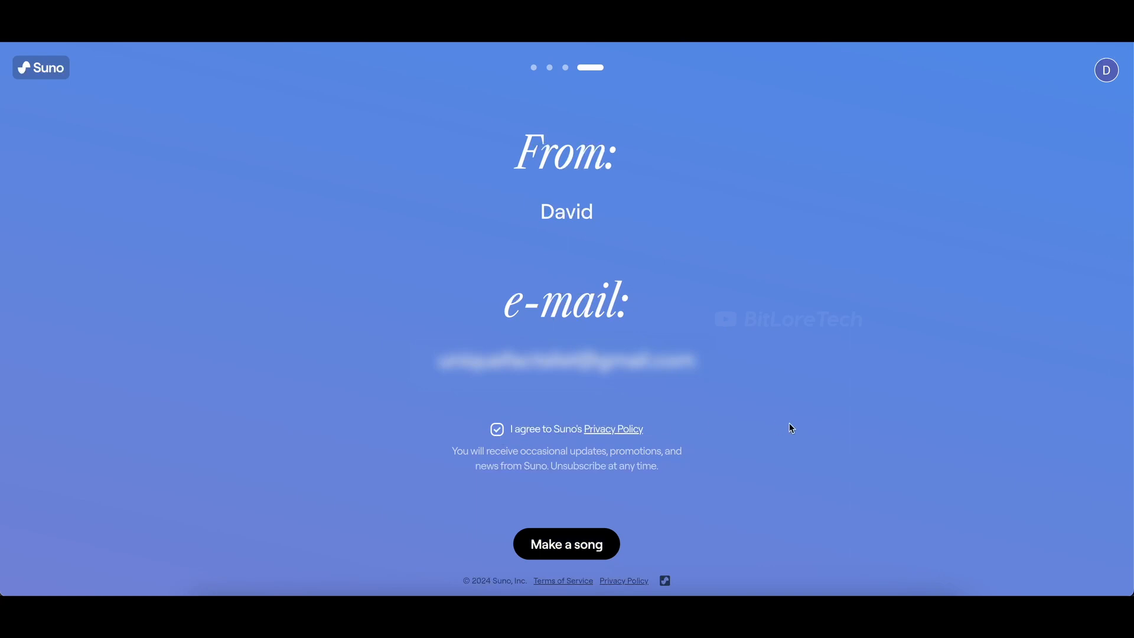
{"action": "mouse_move", "coordinate": [593, 550]}
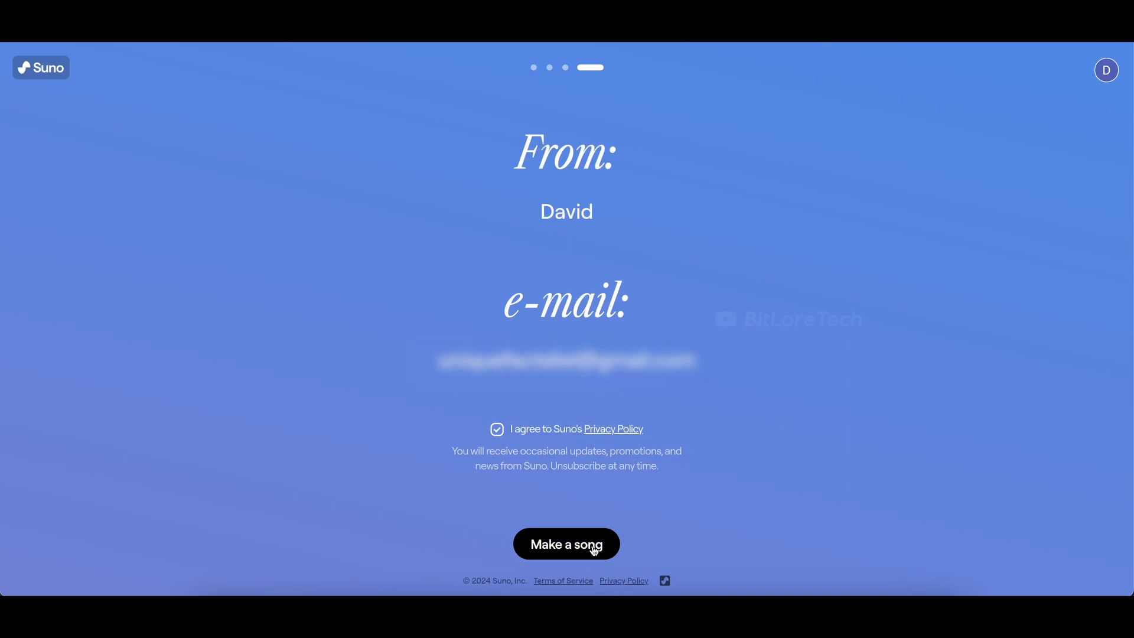
{"action": "left_click", "coordinate": [565, 543]}
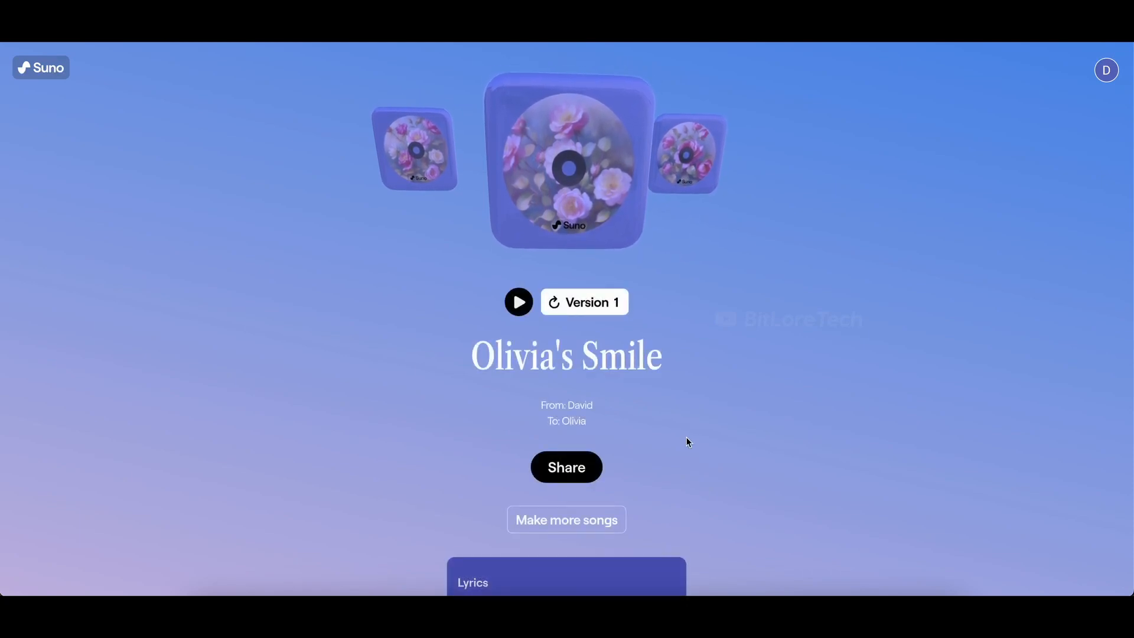
Step: Play Version 1 of Olivia's Smile and read its verse and chorus lyrics about London
{"action": "left_click", "coordinate": [519, 301]}
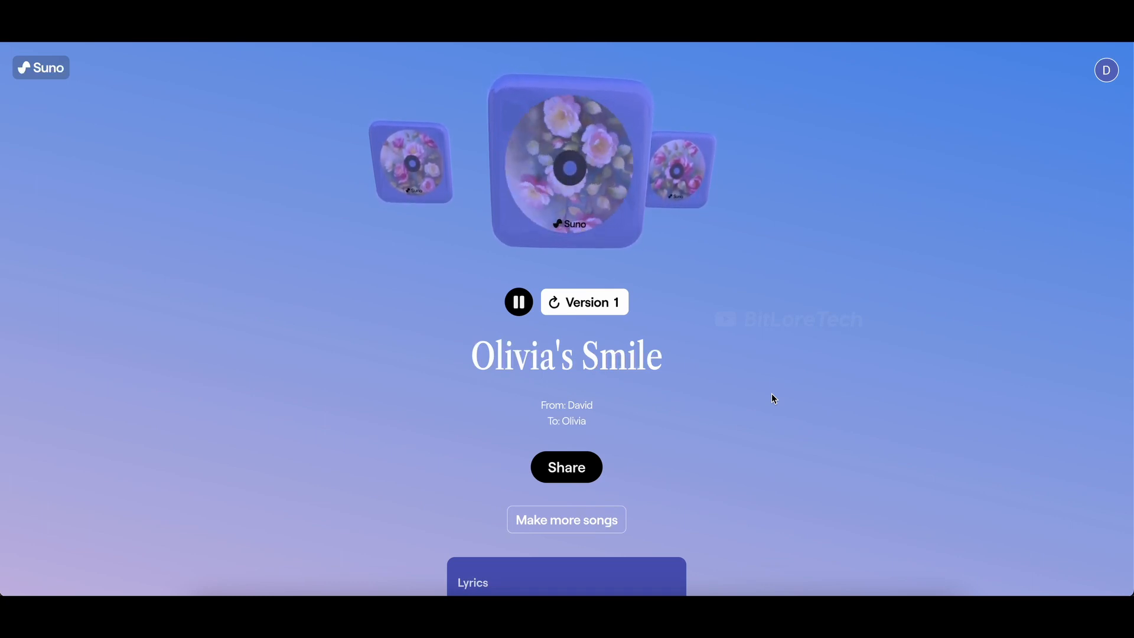
{"action": "scroll", "scroll_direction": "down", "scroll_amount": 3}
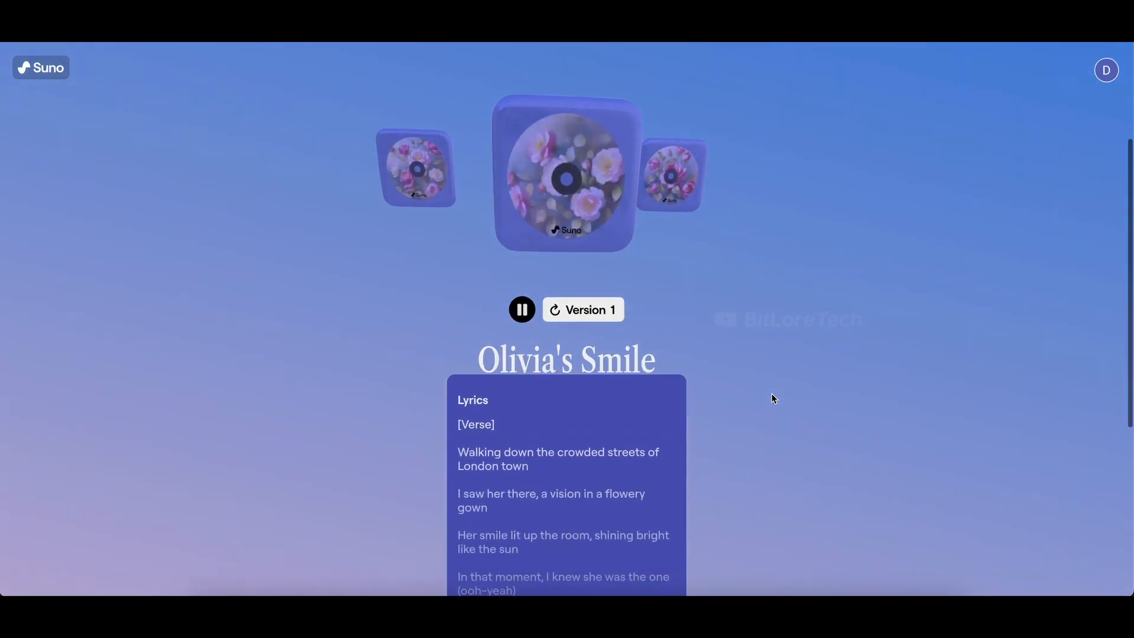
{"action": "scroll", "scroll_direction": "down", "scroll_amount": 3}
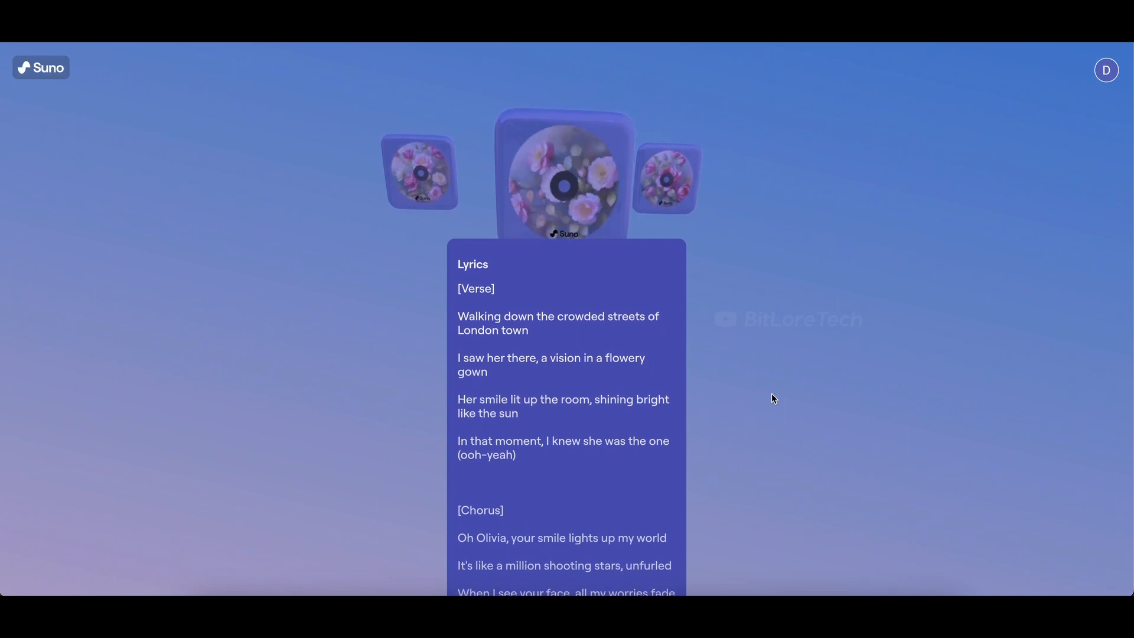
{"action": "scroll", "scroll_direction": "down", "scroll_amount": 3}
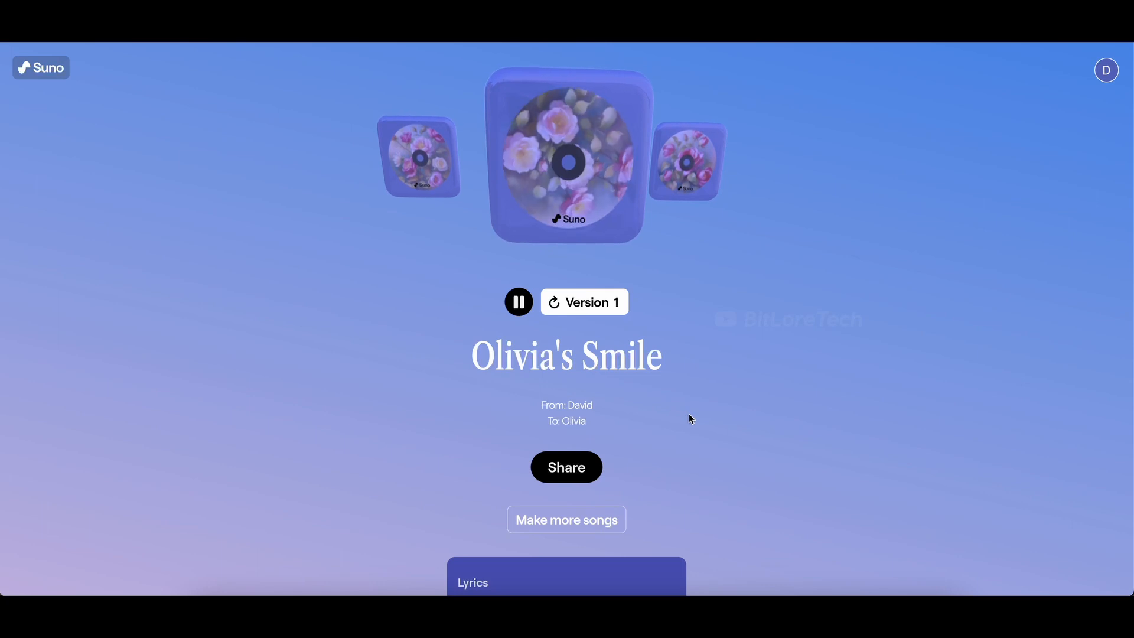
Step: Download the first version as an audio file, then switch to the next version's lyrics
{"action": "scroll", "scroll_direction": "down", "scroll_amount": 3}
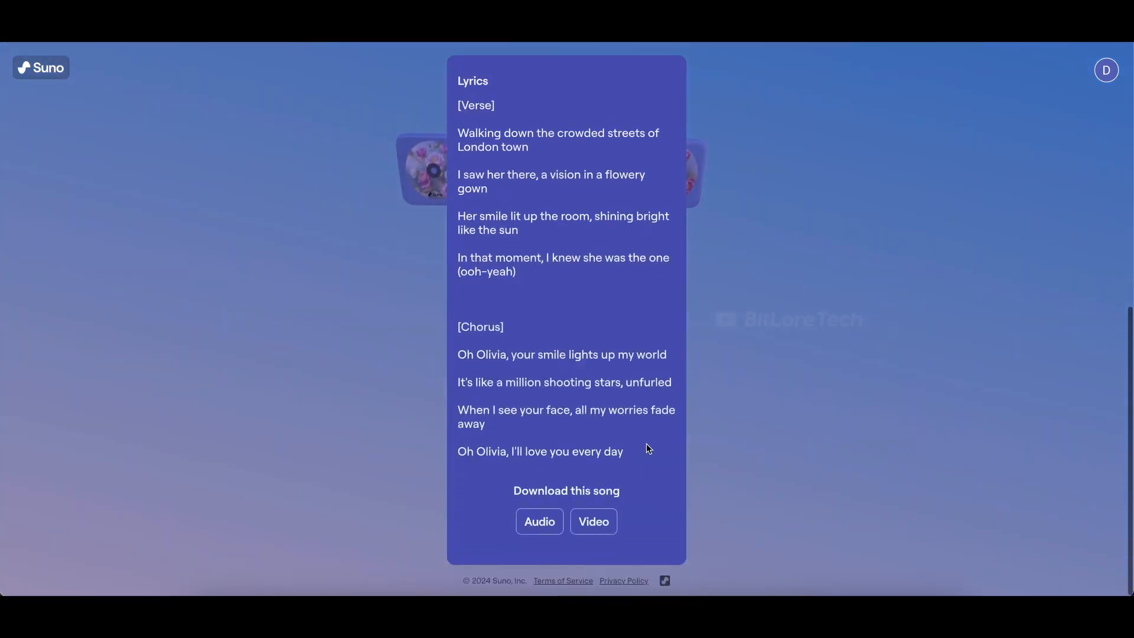
{"action": "left_click", "coordinate": [539, 521]}
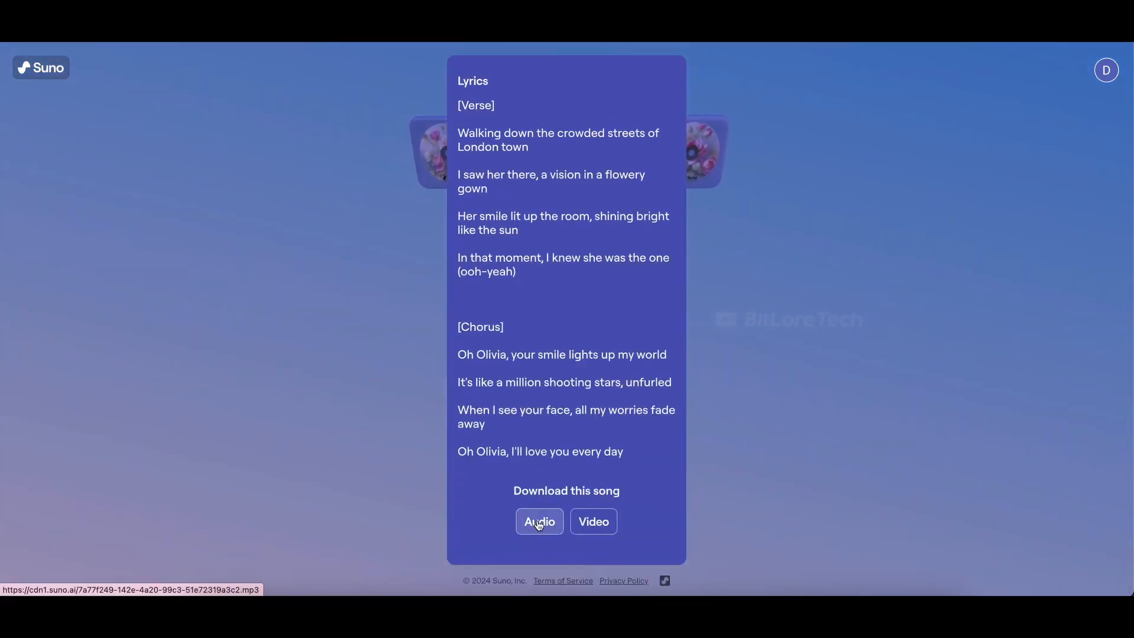
{"action": "left_click", "coordinate": [539, 521]}
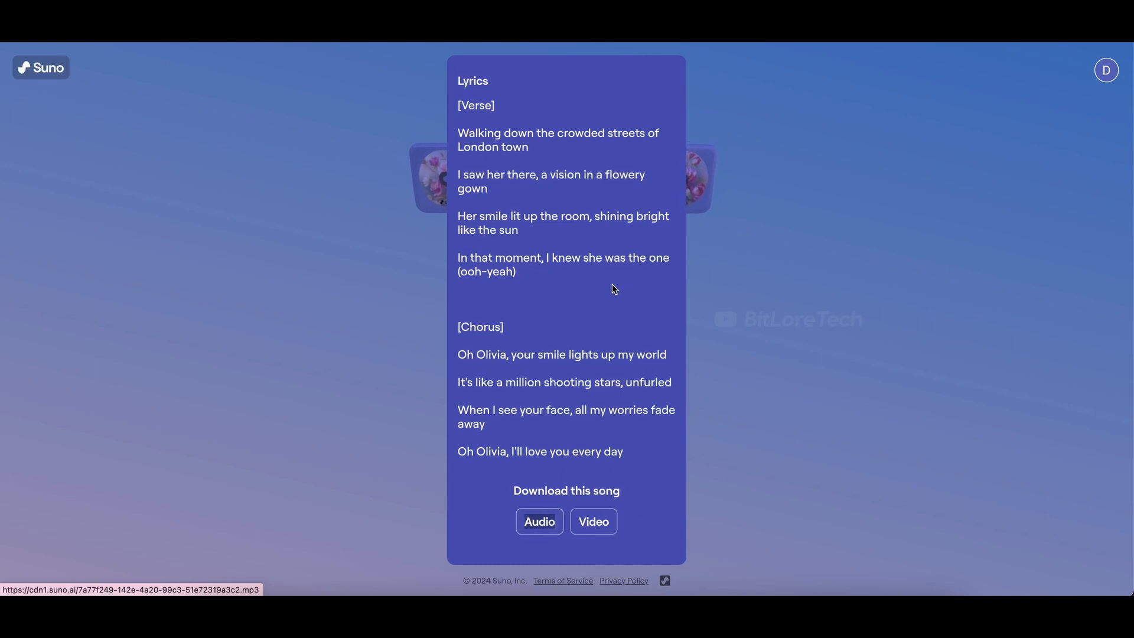
{"action": "mouse_move", "coordinate": [543, 266]}
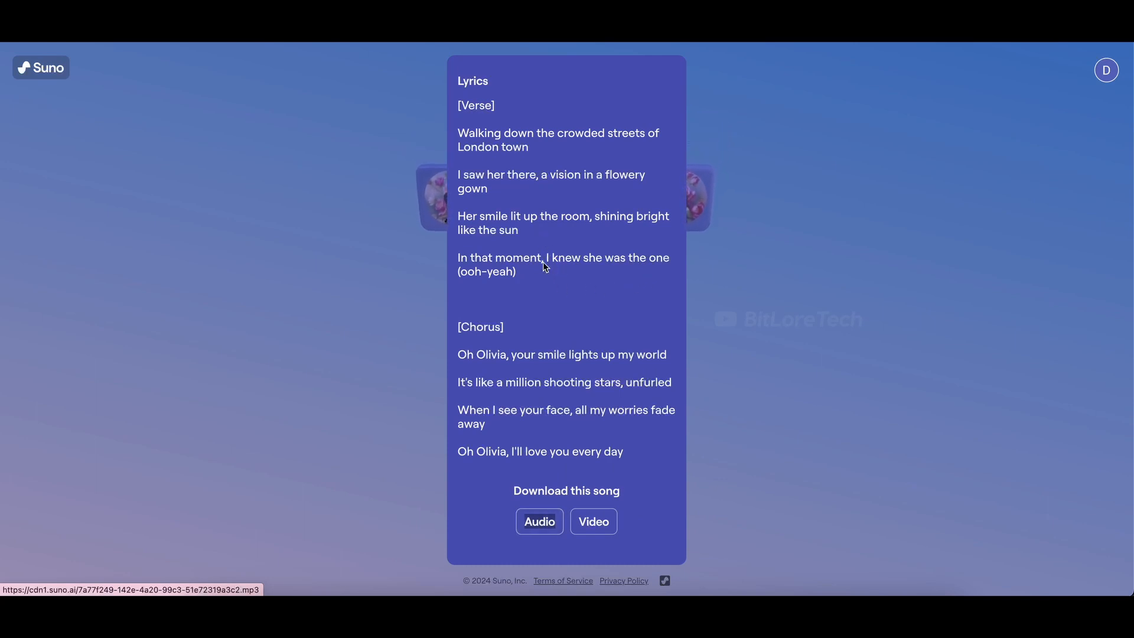
{"action": "left_click", "coordinate": [592, 521]}
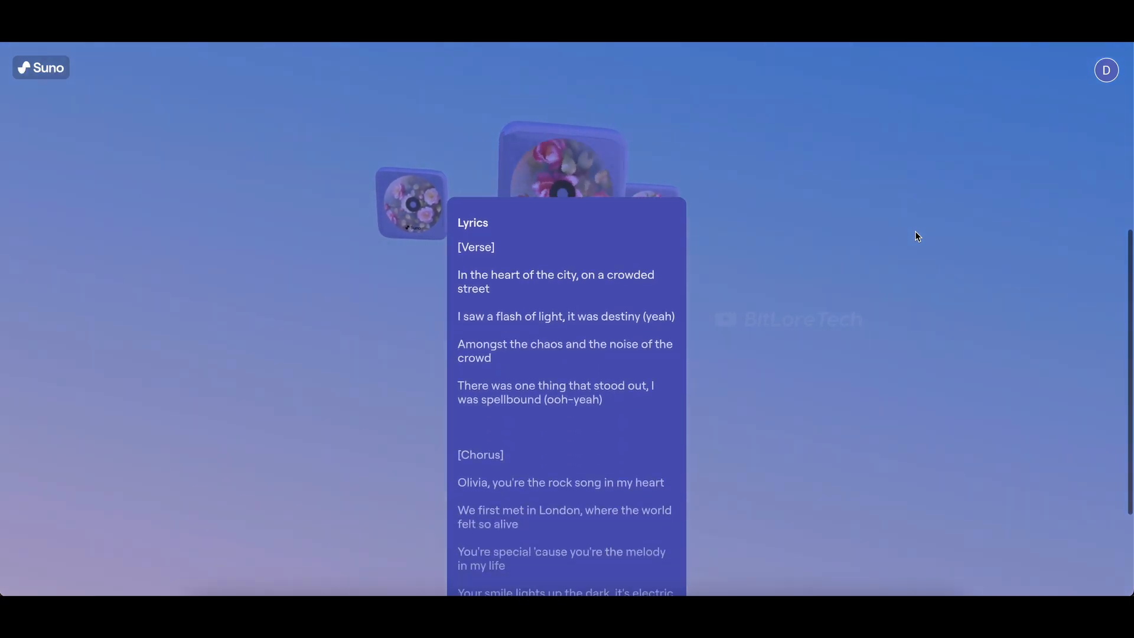
Step: Cycle to Version 3, titled Her Smile, and let it play
{"action": "scroll", "scroll_direction": "down", "scroll_amount": 3}
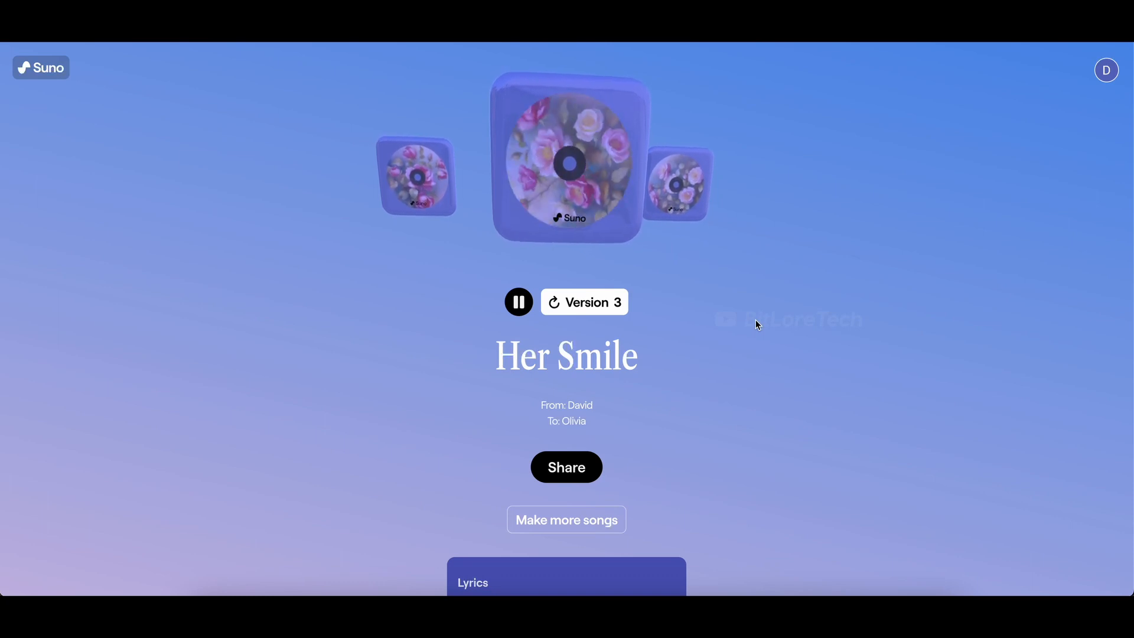
Step: Read through the full Her Smile lyrics, then bring up the Share the love dialog
{"action": "scroll", "scroll_direction": "down", "scroll_amount": 3}
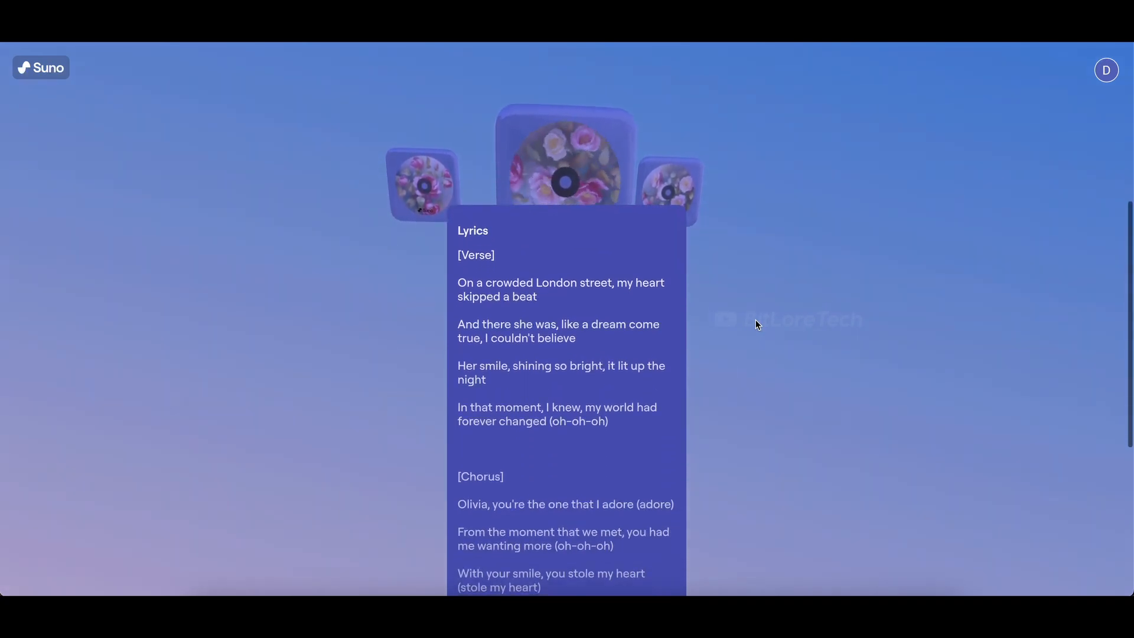
{"action": "scroll", "scroll_direction": "down", "scroll_amount": 3}
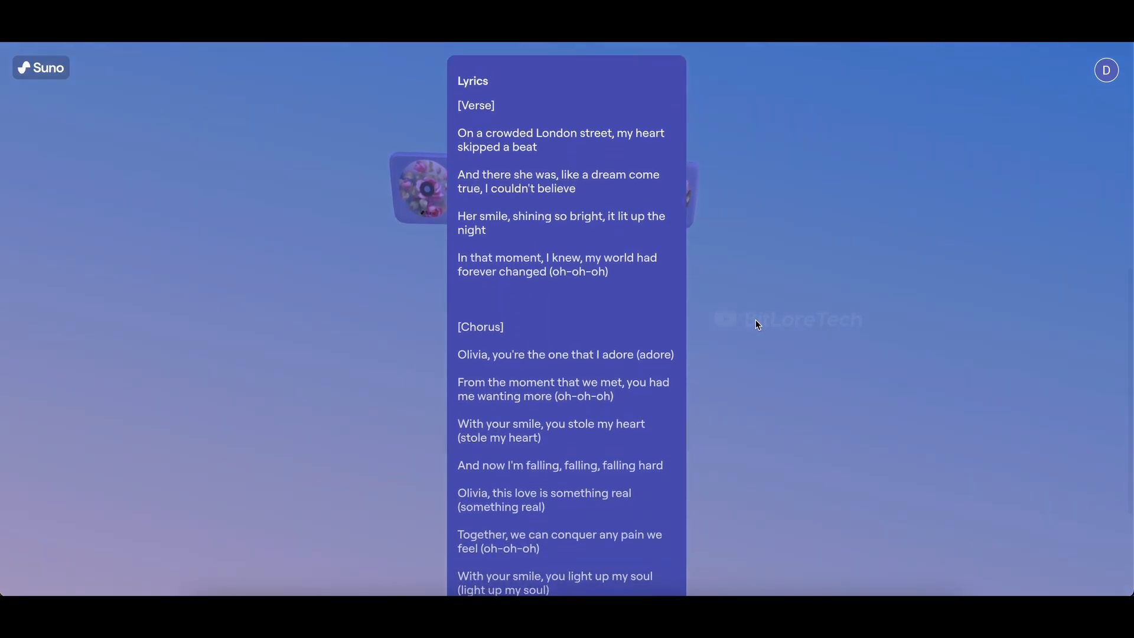
{"action": "scroll", "scroll_direction": "down", "scroll_amount": 3}
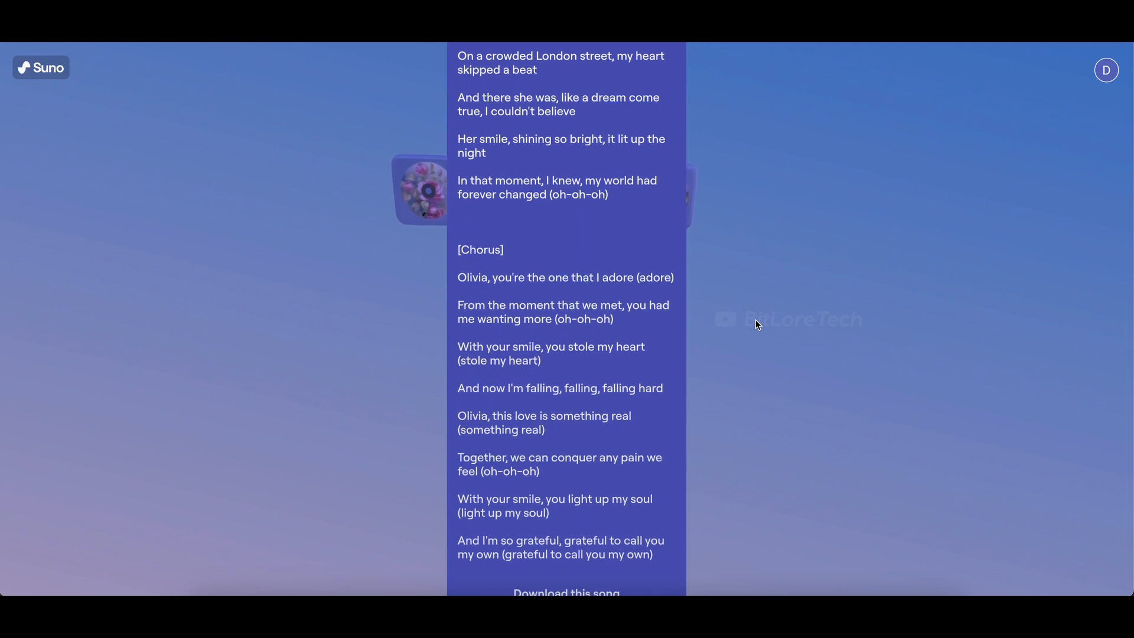
{"action": "scroll", "scroll_direction": "down", "scroll_amount": 3}
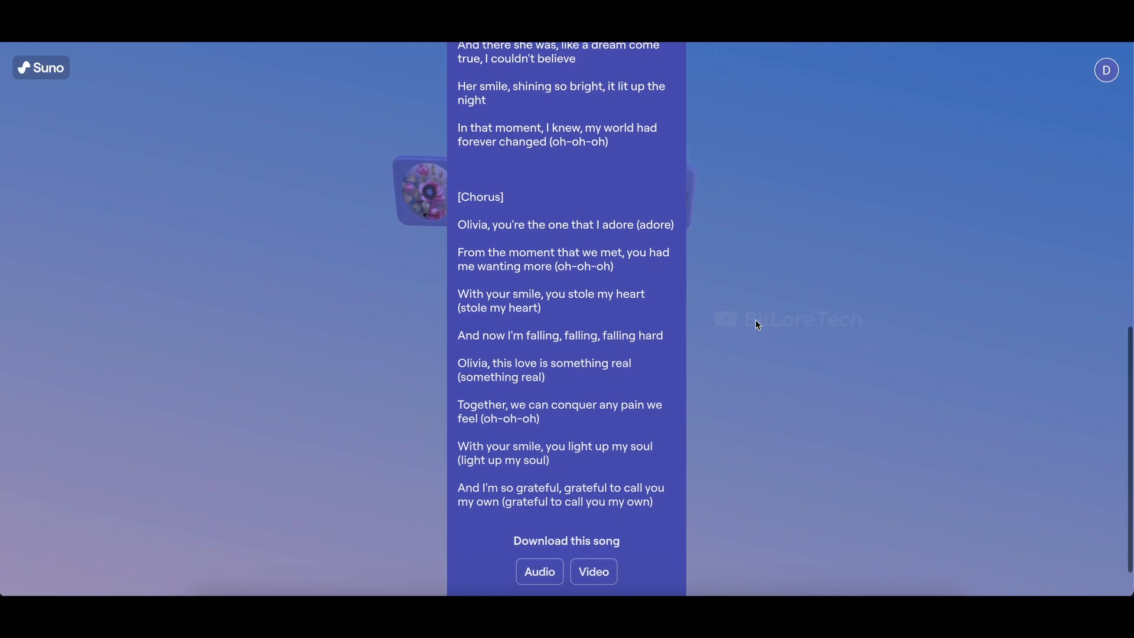
{"action": "scroll", "scroll_direction": "down", "scroll_amount": 3}
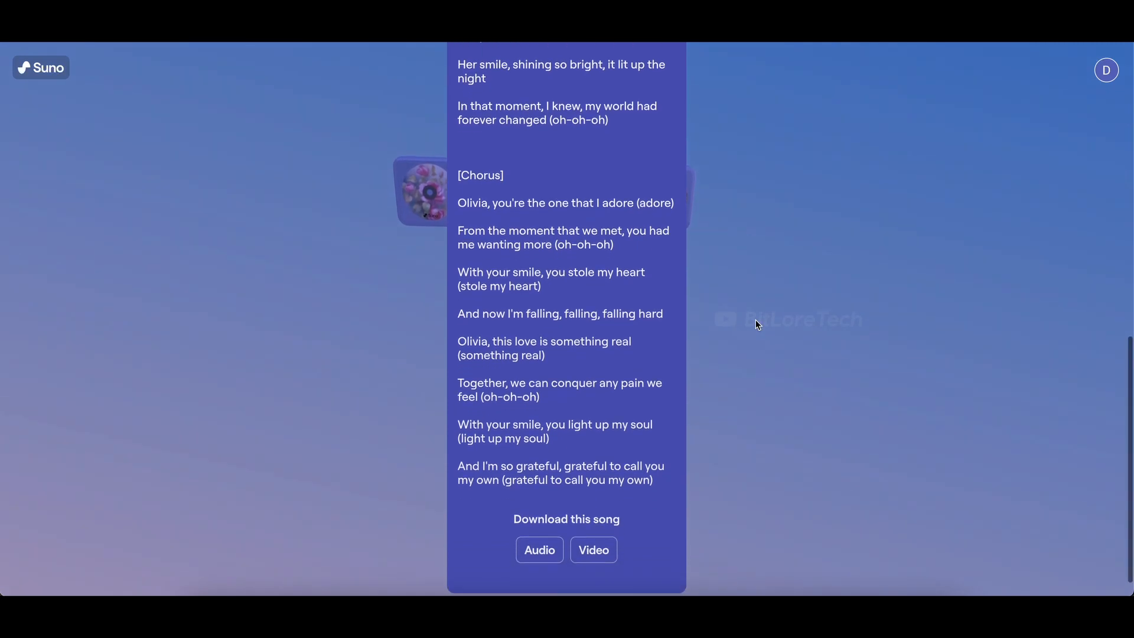
{"action": "scroll", "scroll_direction": "down", "scroll_amount": 3}
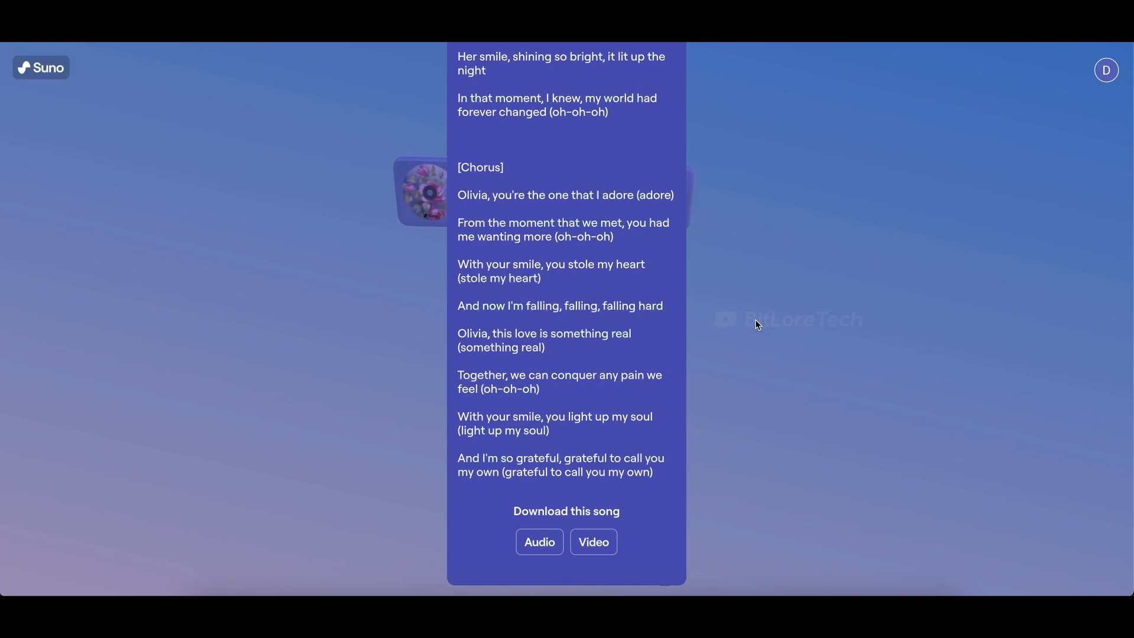
{"action": "mouse_move", "coordinate": [806, 330]}
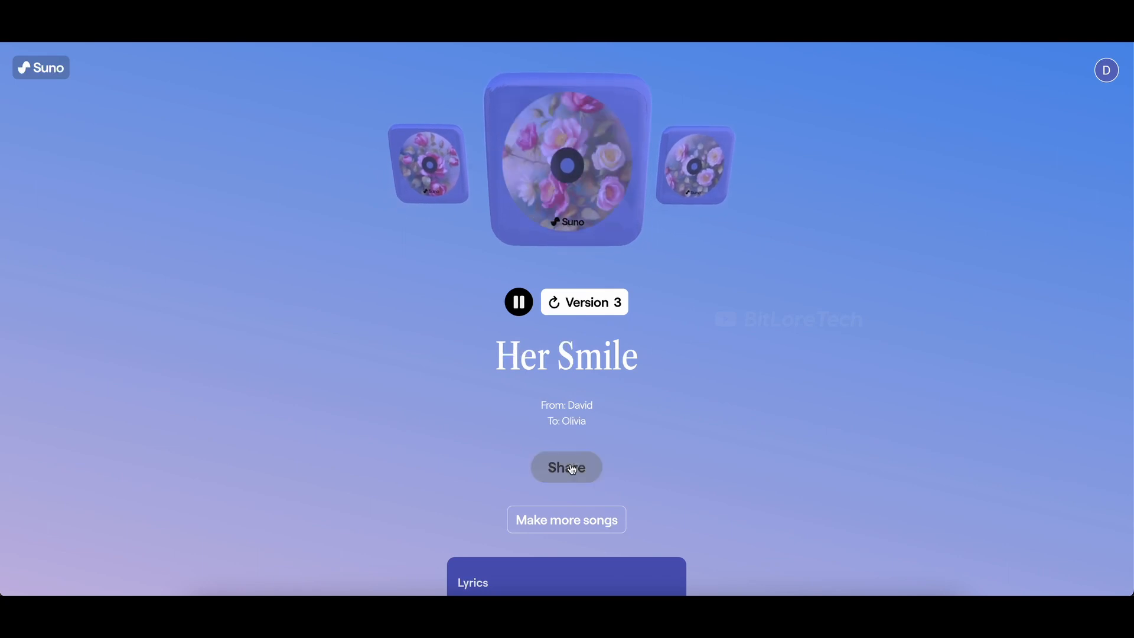
{"action": "left_click", "coordinate": [566, 467]}
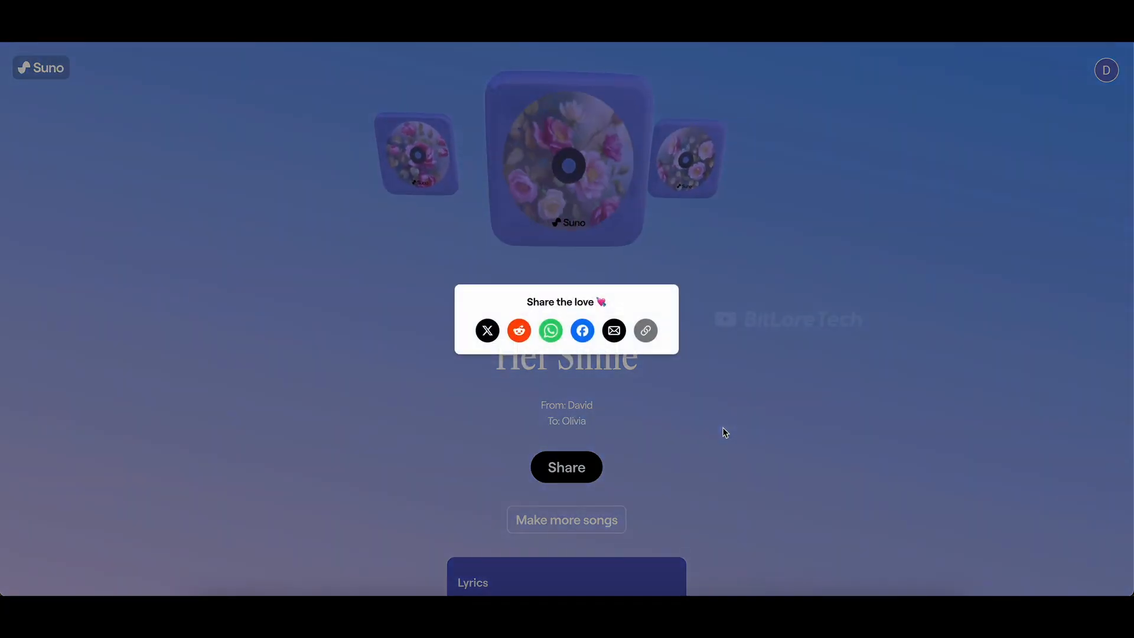